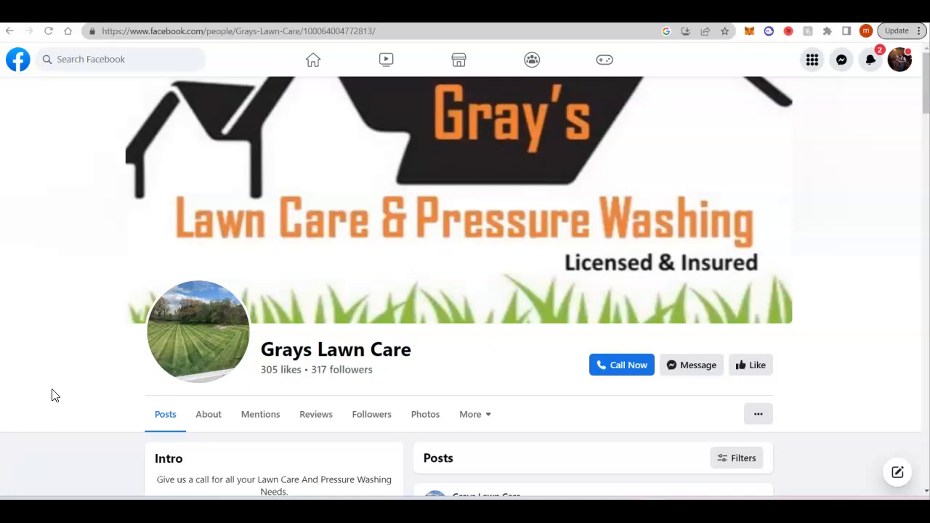
Browse the Fresh Cuts Lawn Care site's About section, highlighting text, and review its services.
scroll("down", 3)
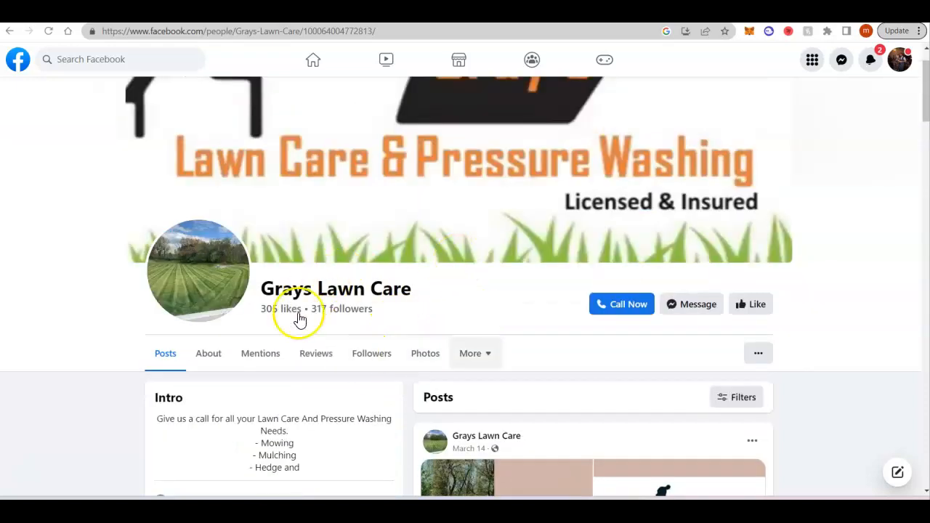
mouse_move(116, 271)
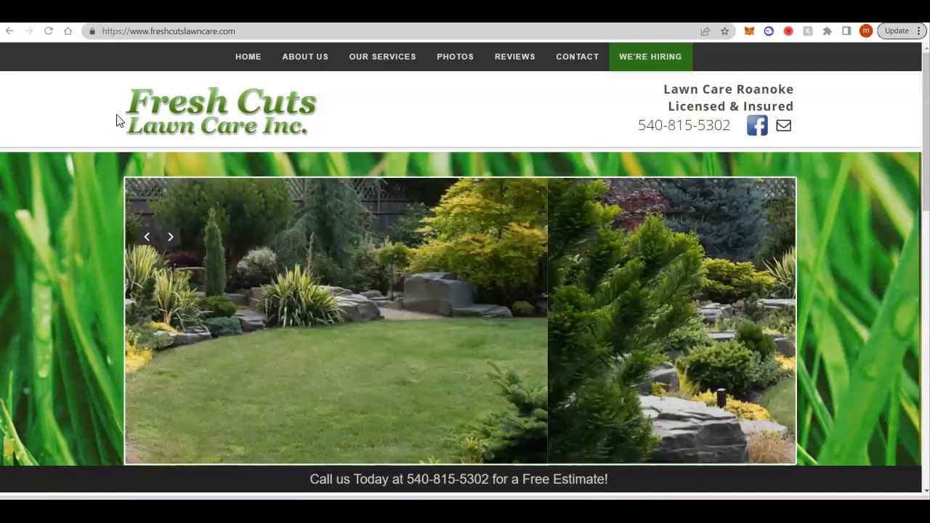
scroll("down", 3)
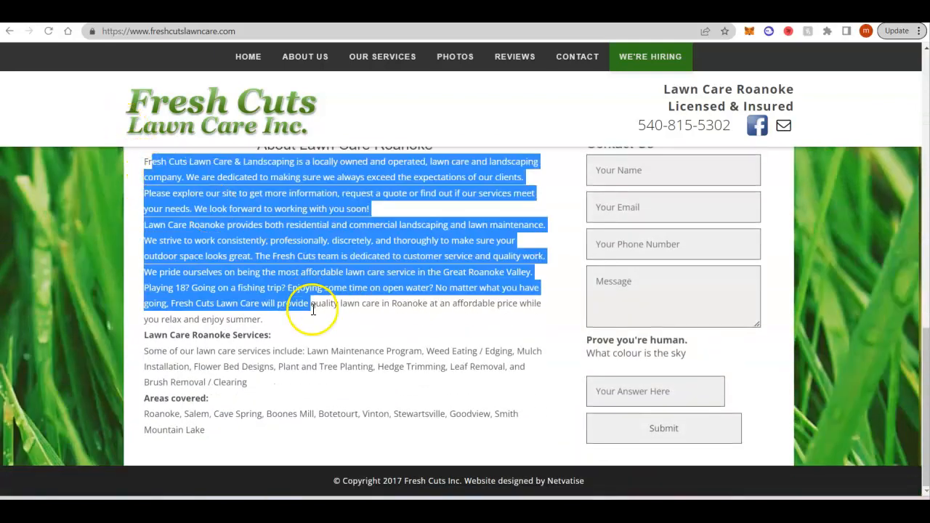
left_click(378, 347)
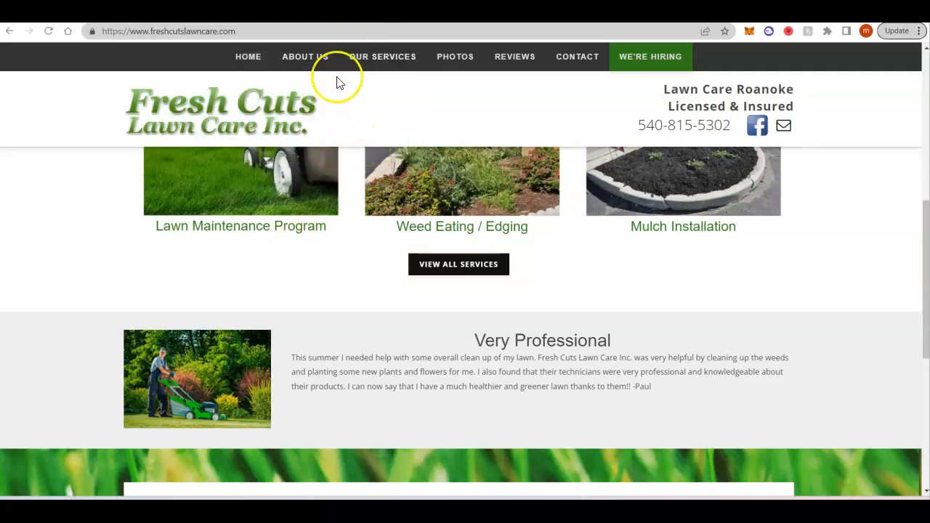
scroll("up", 3)
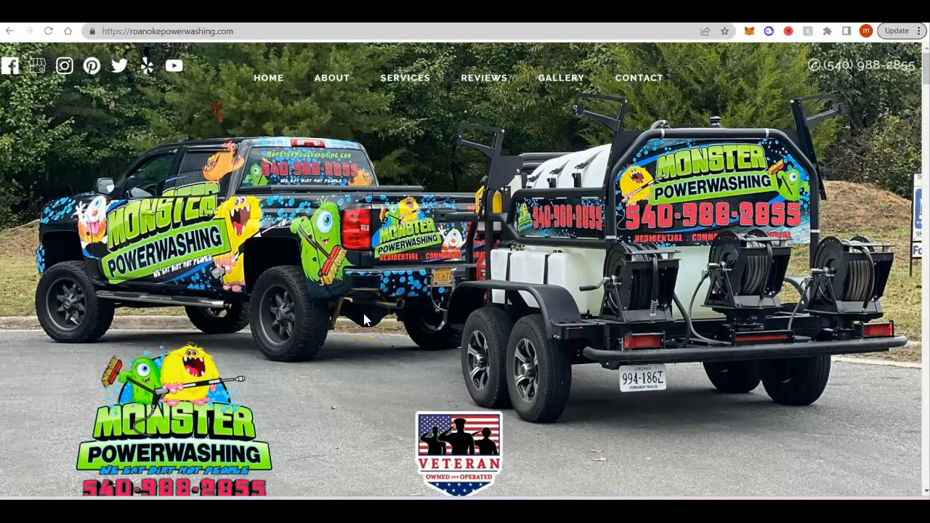
Scroll through Monster Powerwashing's services list, videos and Google/Yelp/Facebook ratings.
scroll("down", 3)
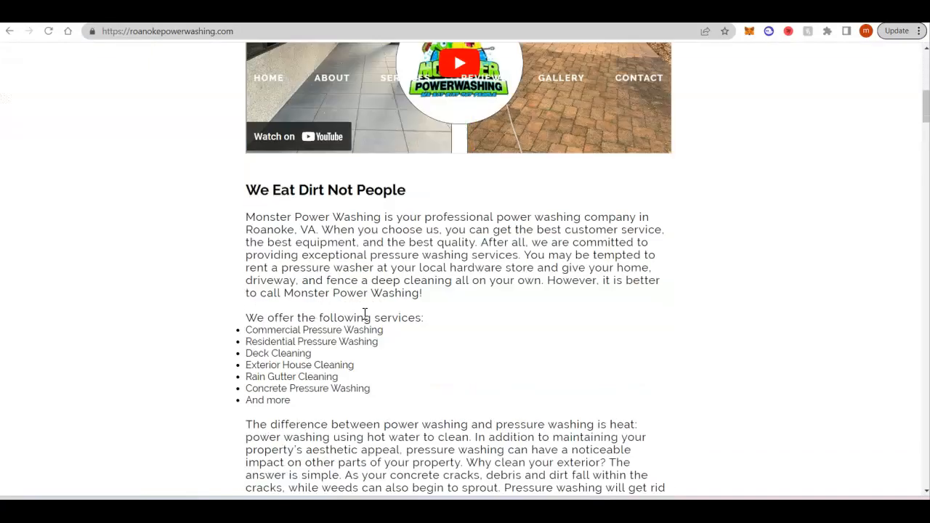
scroll("down", 3)
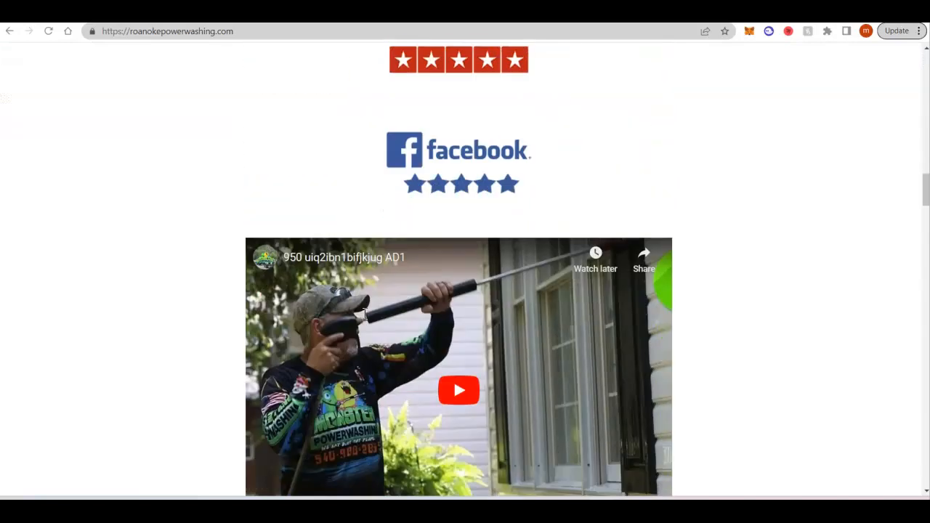
scroll("down", 3)
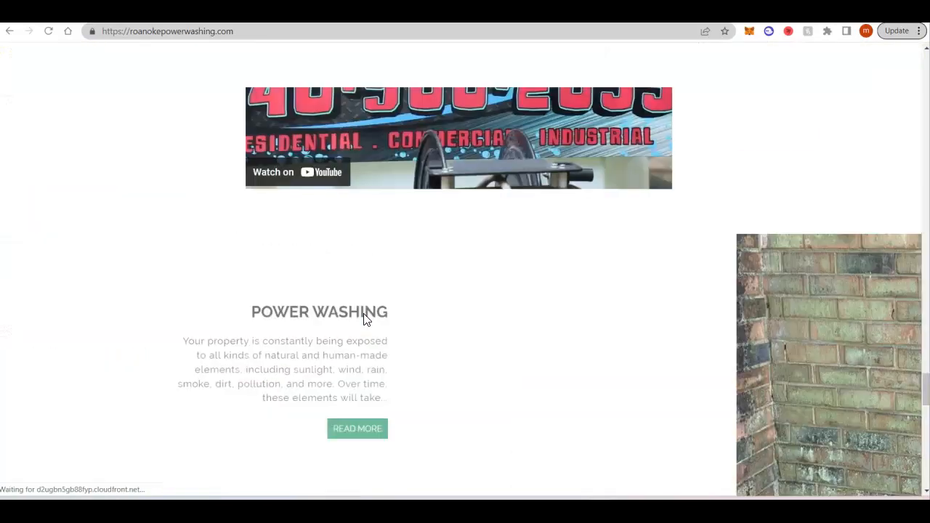
scroll("down", 3)
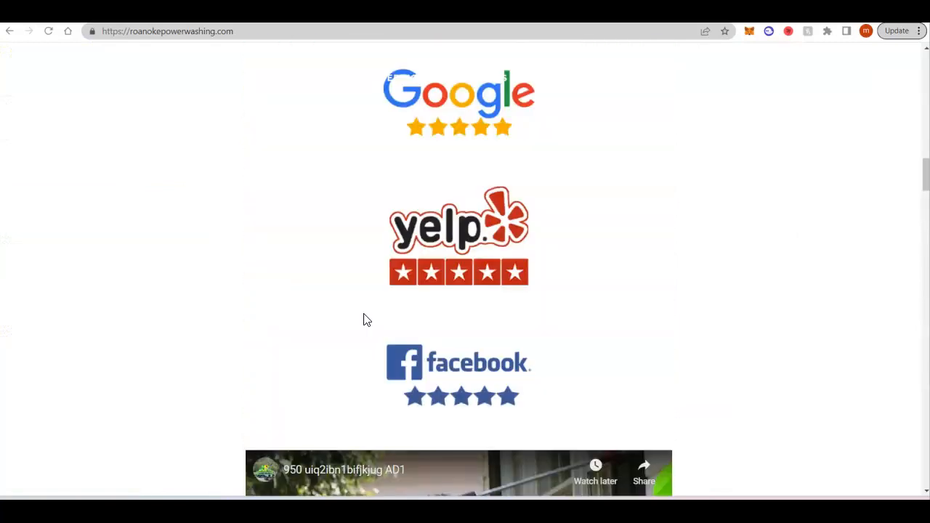
scroll("up", 3)
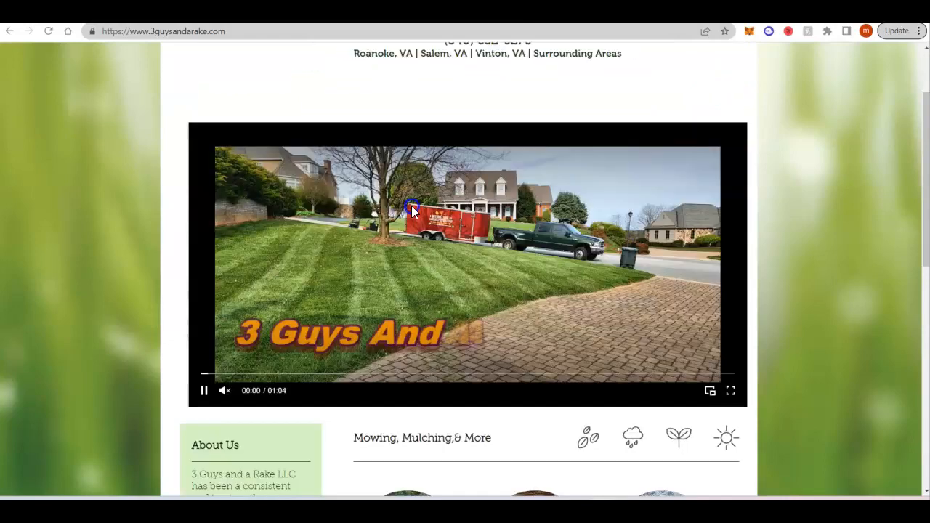
Scroll the 3 Guys and a Rake site to its intro video and About Us section.
scroll("down", 3)
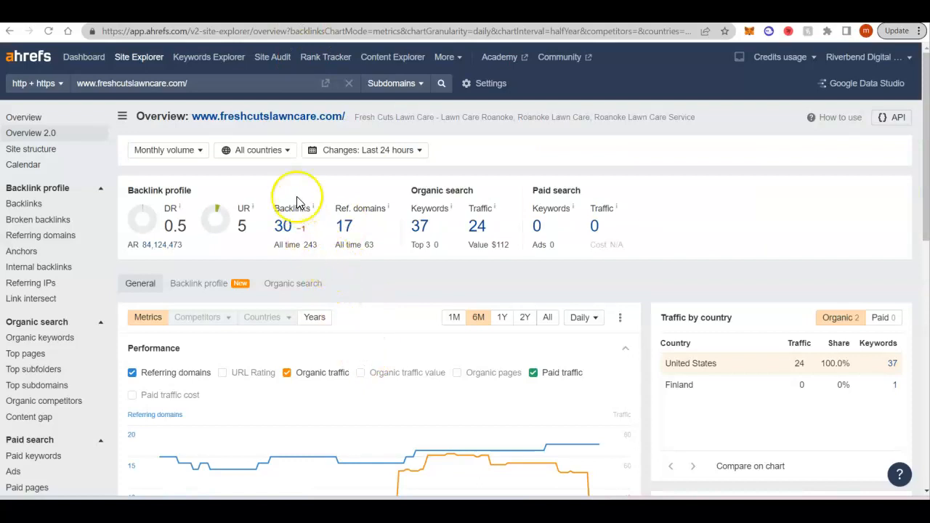
mouse_move(230, 186)
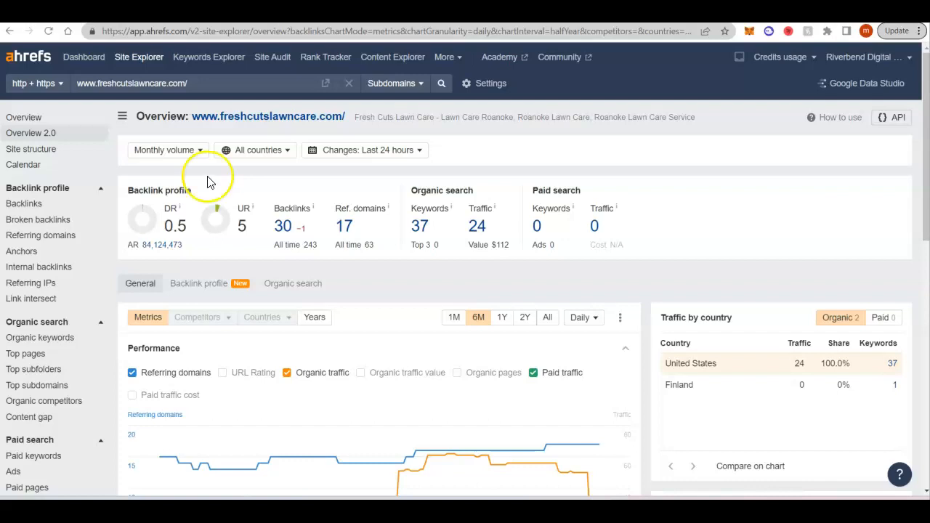
mouse_move(203, 228)
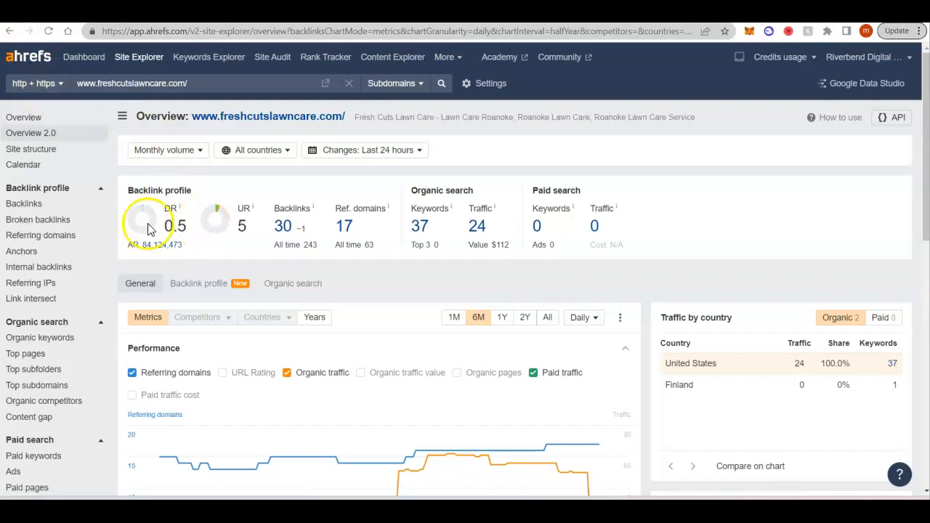
mouse_move(211, 225)
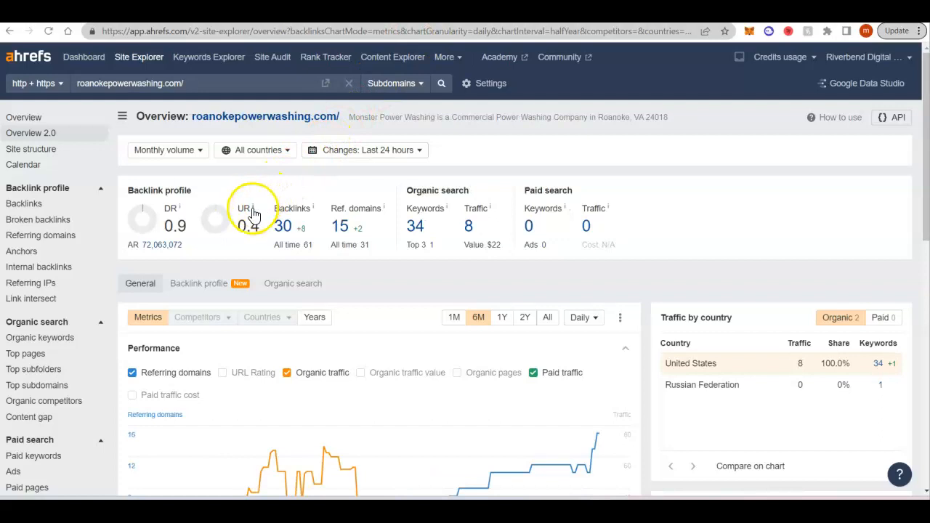
mouse_move(250, 239)
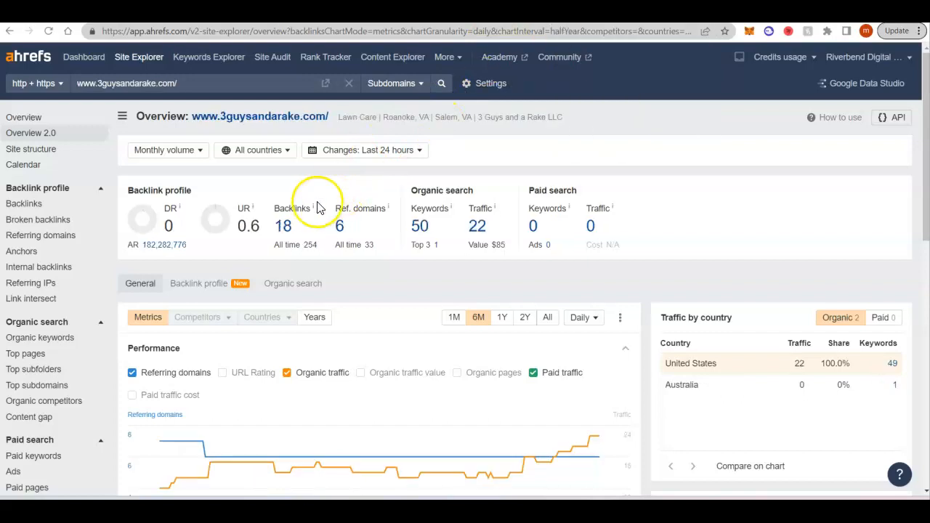
mouse_move(152, 221)
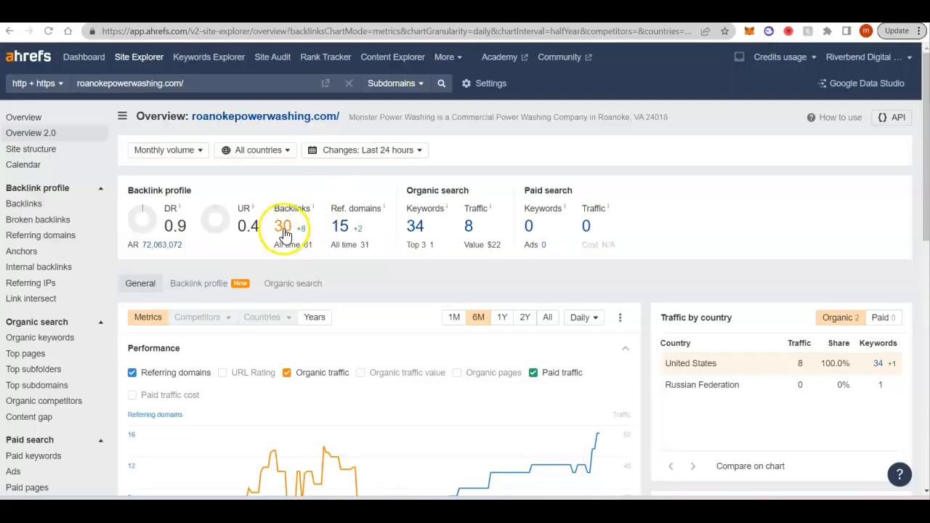
Open the full backlinks list for roanokepowerwashing.com from its Overview.
left_click(284, 227)
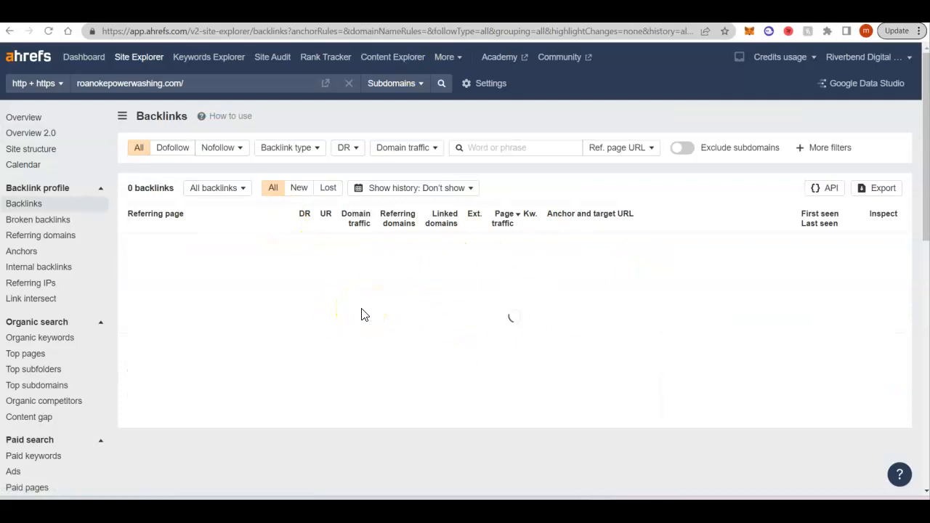
Scroll down the loaded Backlinks report for roanokepowerwashing.com.
scroll("down", 3)
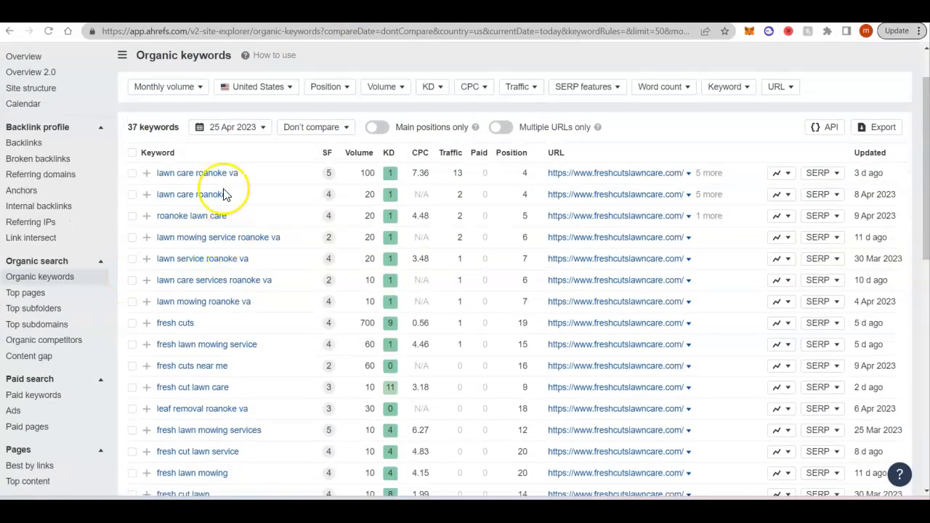
mouse_move(289, 201)
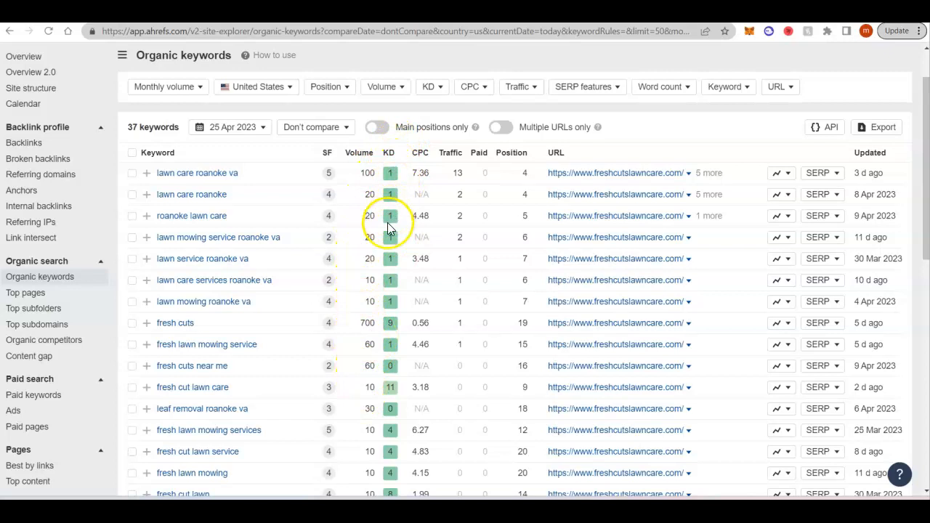
mouse_move(390, 152)
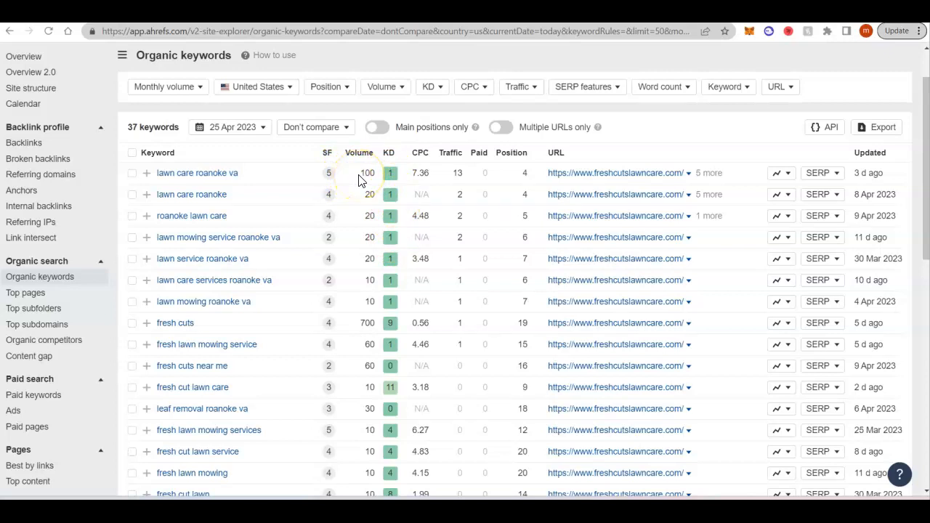
double_click(366, 173)
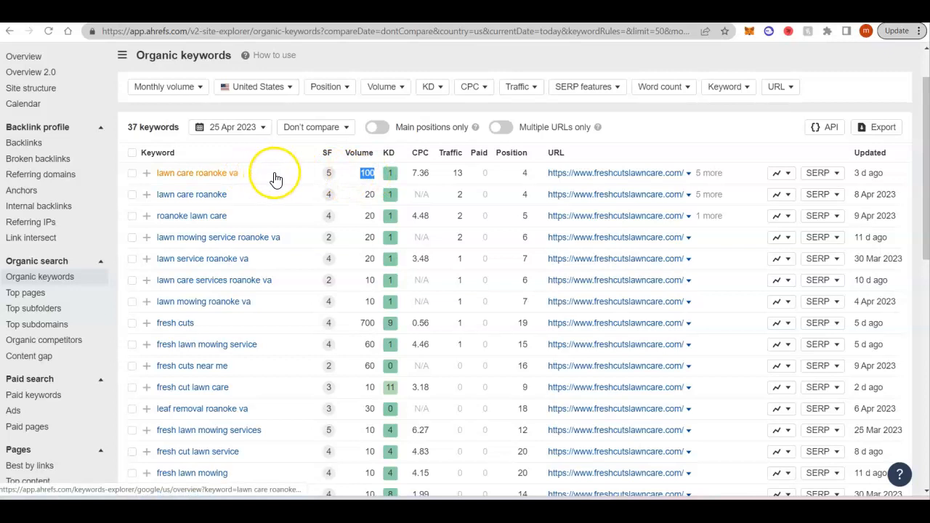
mouse_move(530, 180)
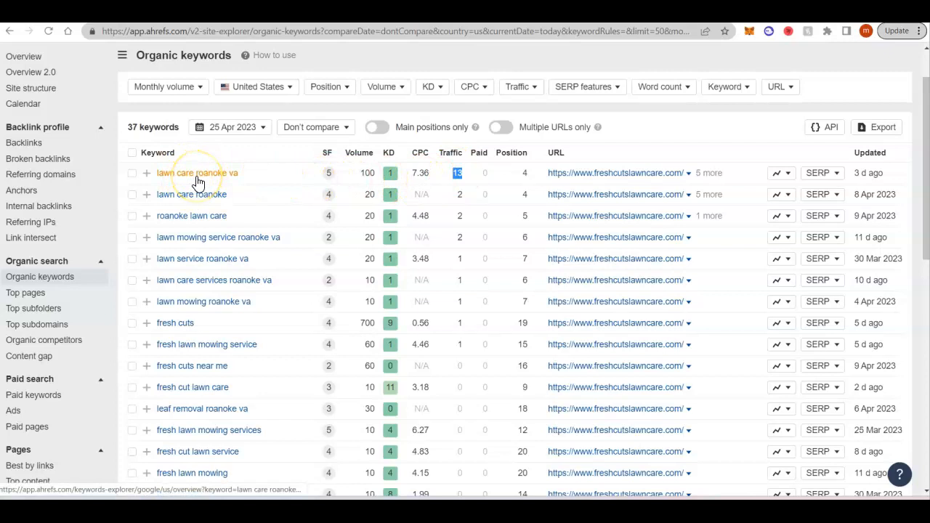
mouse_move(317, 186)
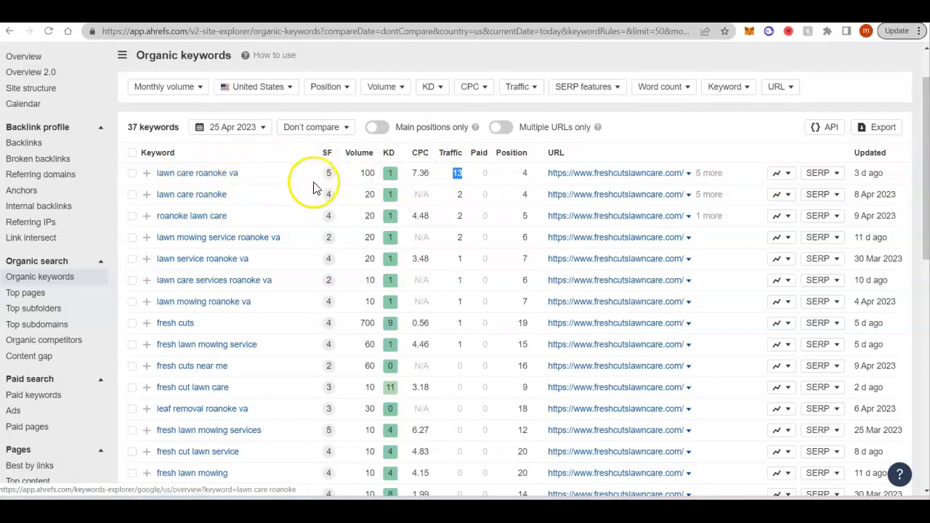
mouse_move(376, 192)
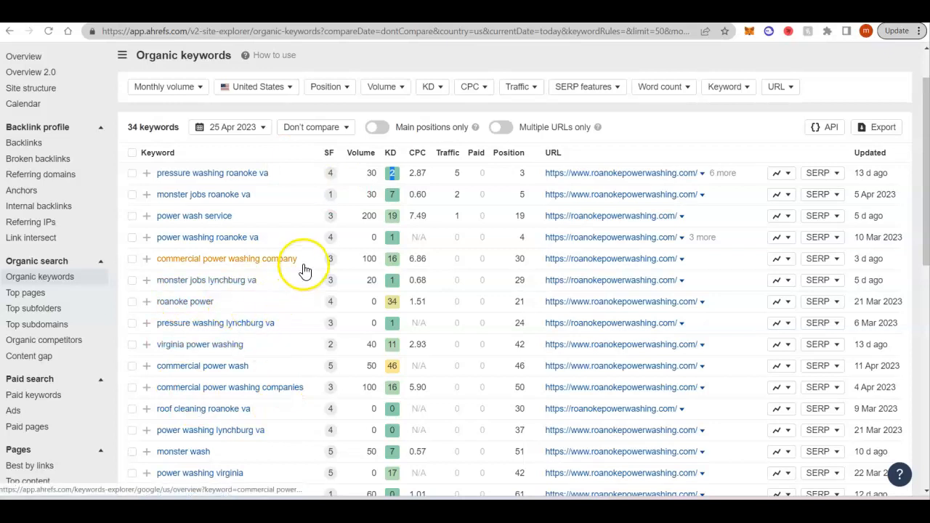
mouse_move(351, 253)
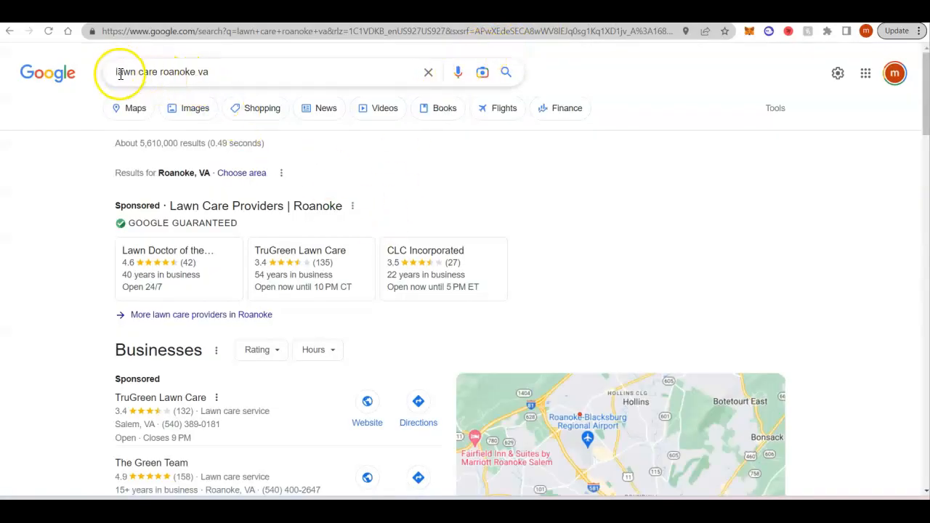
Open The Green Team listing from the Businesses local pack.
scroll("down", 3)
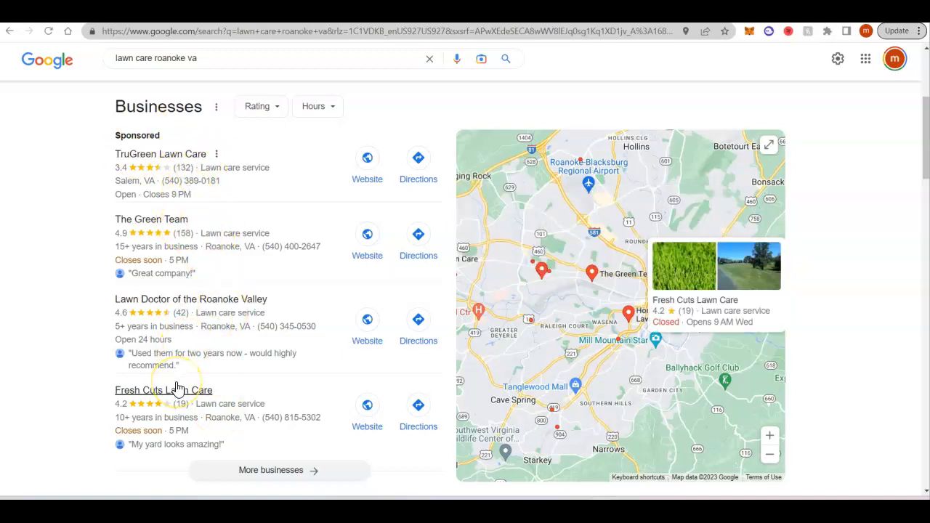
left_click(151, 218)
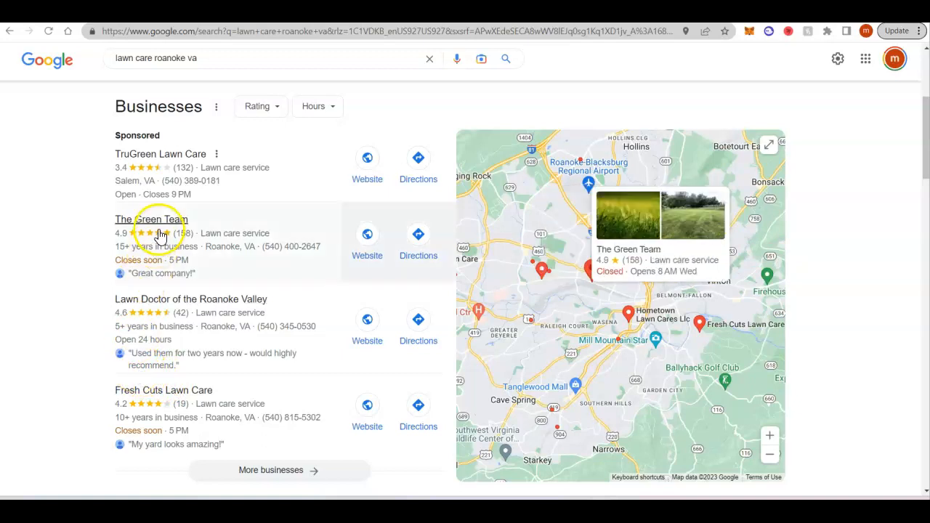
left_click(151, 218)
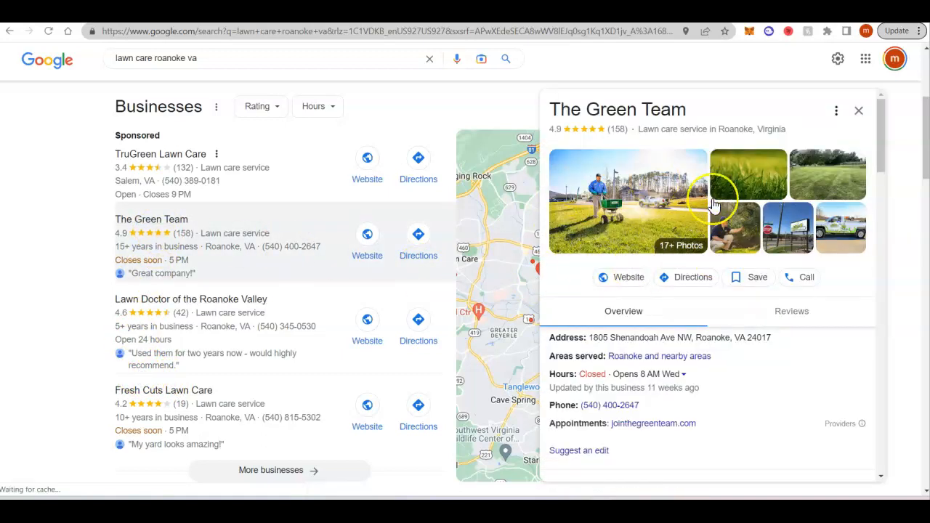
mouse_move(581, 282)
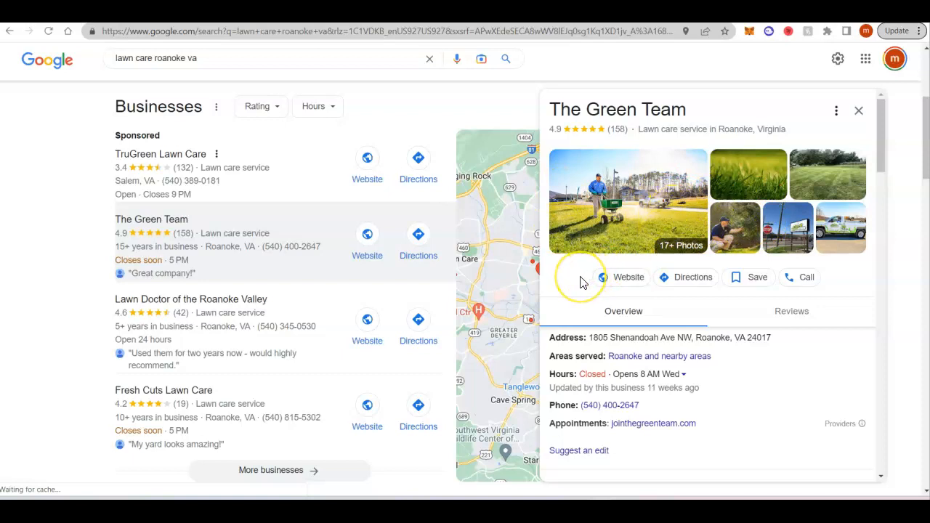
mouse_move(581, 279)
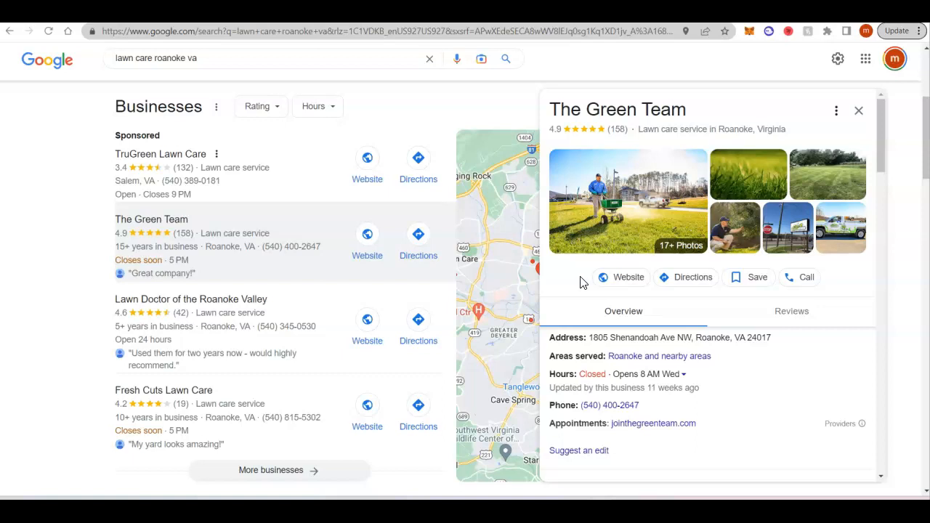
Scroll past Popular times and reviews and expand The Green Team's full description under More.
scroll("down", 3)
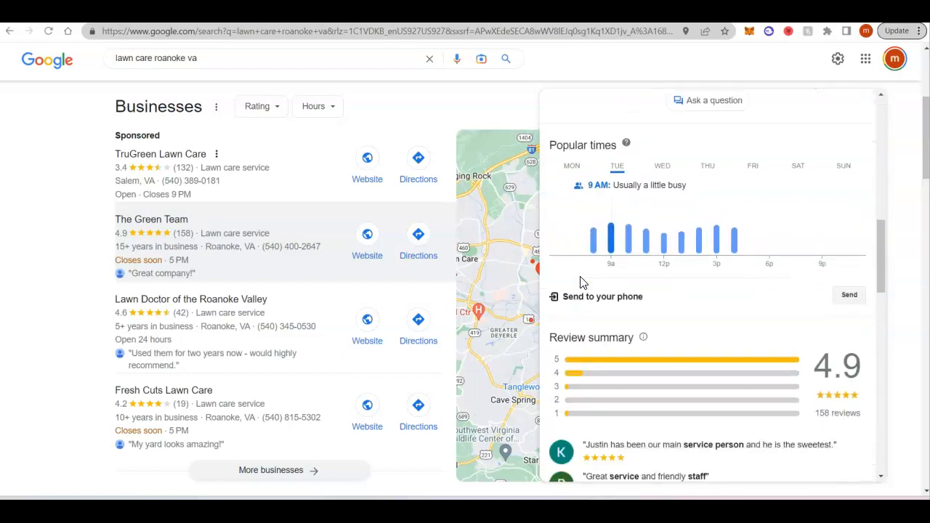
scroll("down", 3)
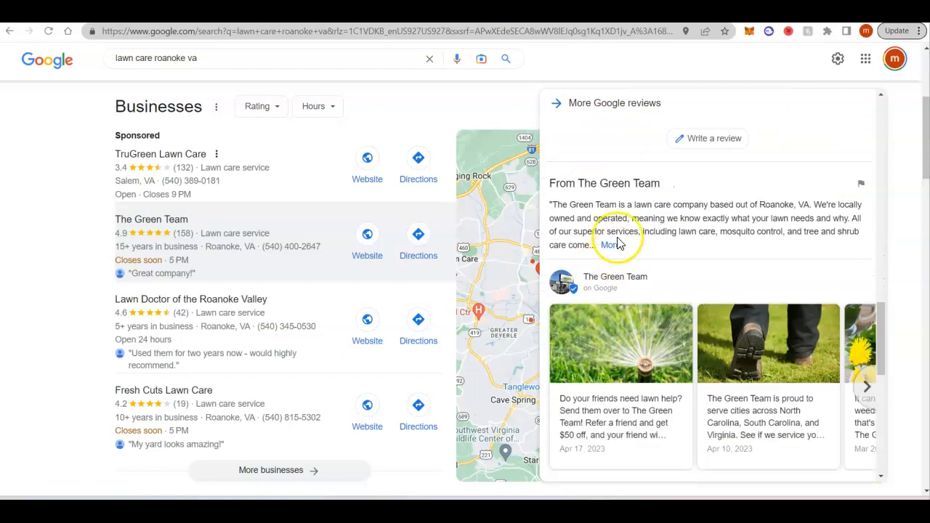
left_click(608, 244)
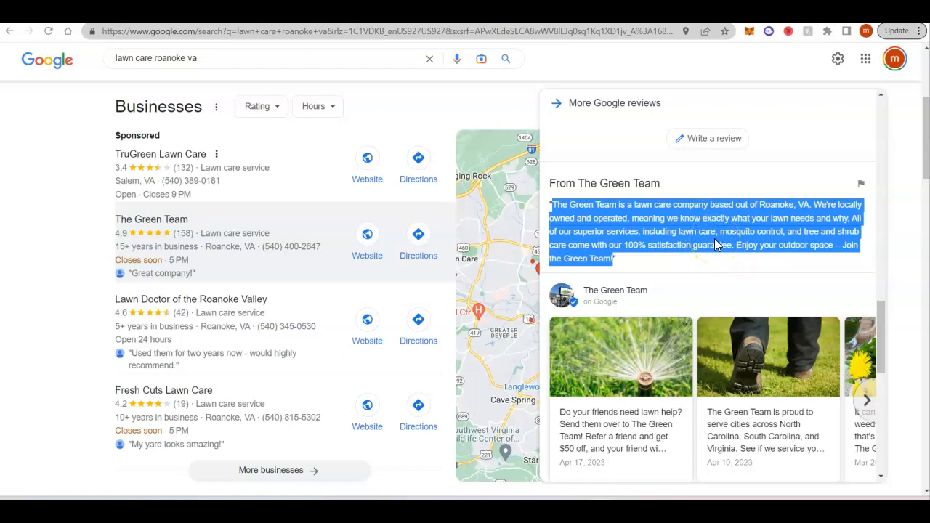
left_click(686, 211)
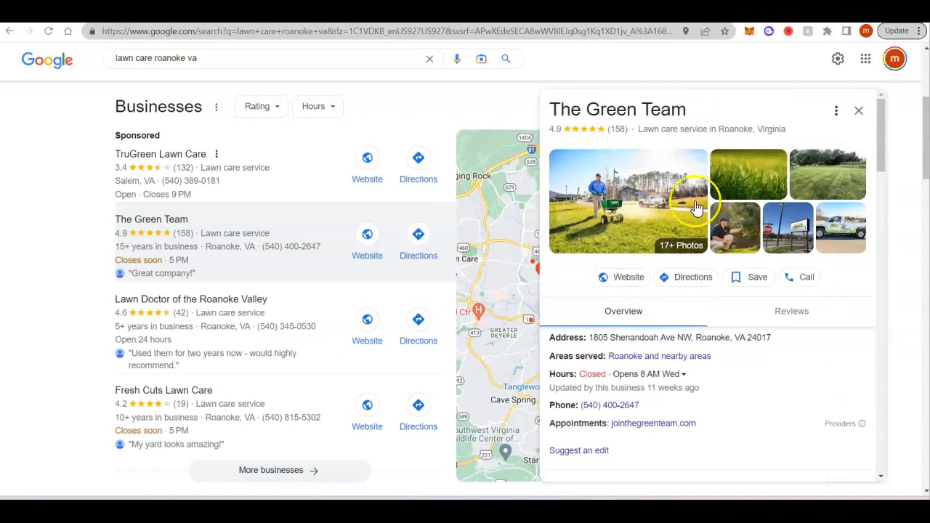
mouse_move(657, 401)
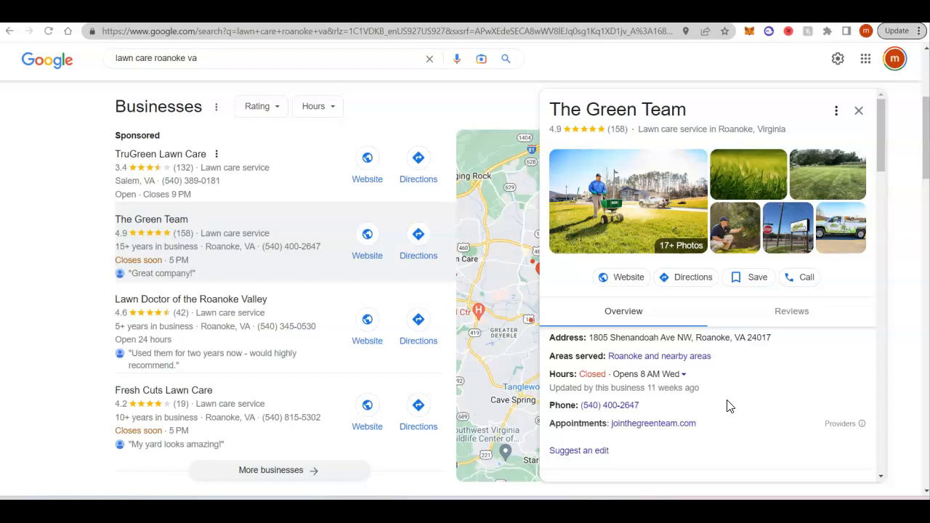
mouse_move(735, 404)
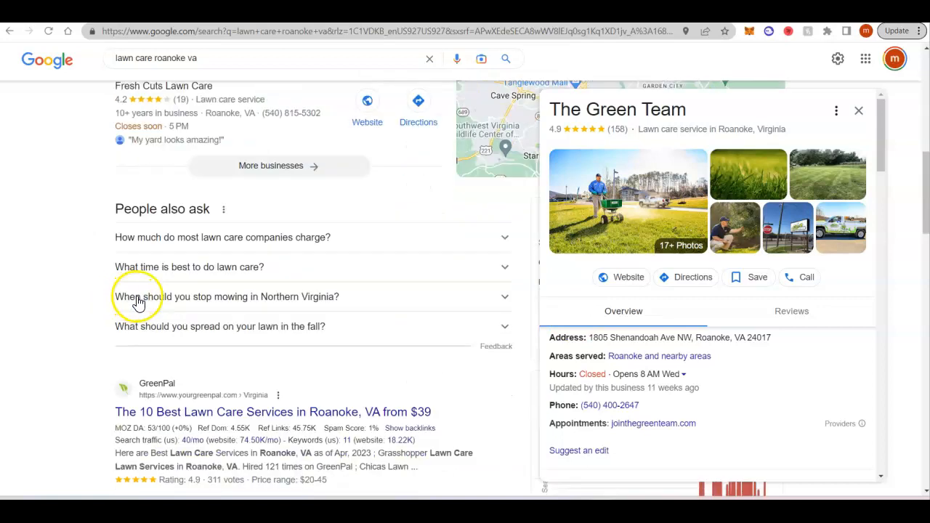
scroll("down", 3)
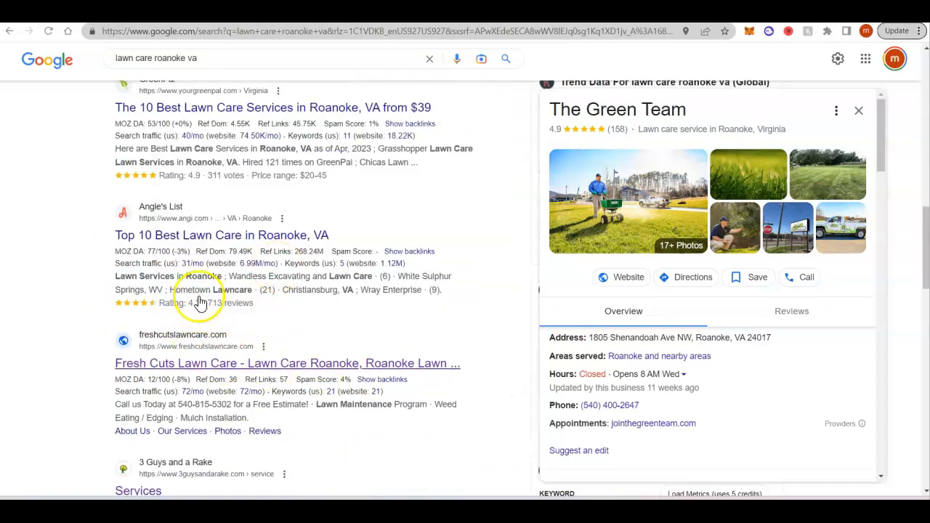
mouse_move(421, 322)
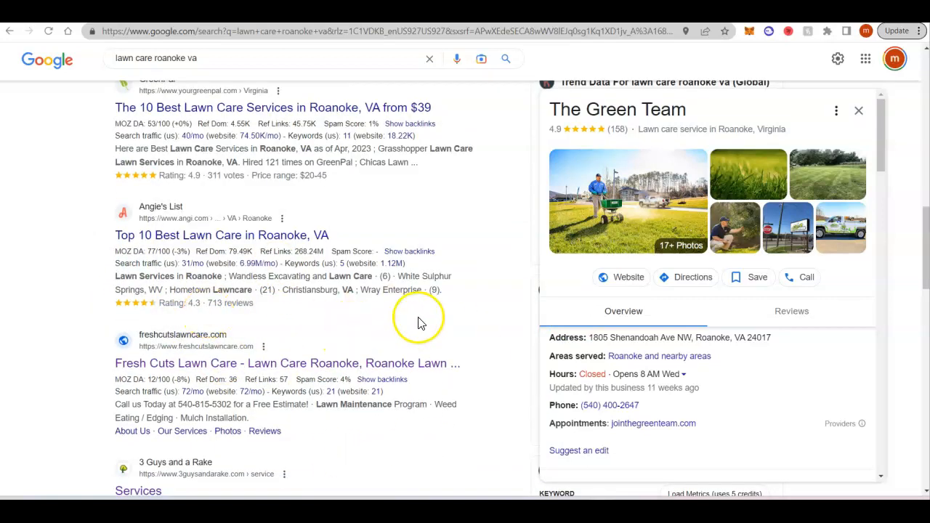
mouse_move(508, 312)
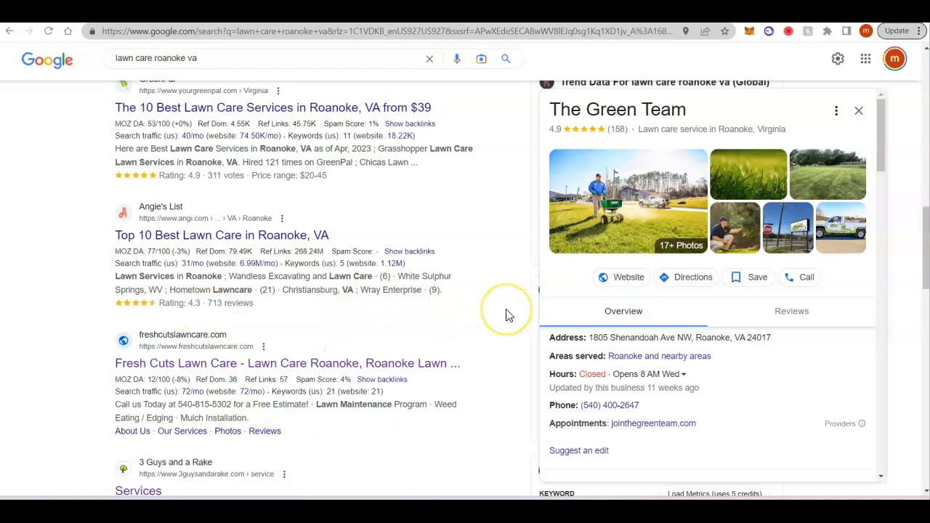
mouse_move(509, 314)
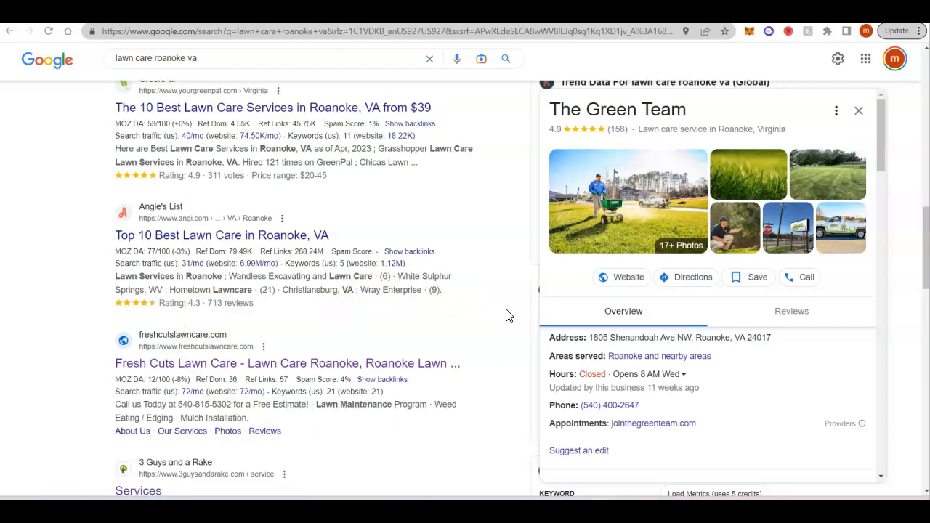